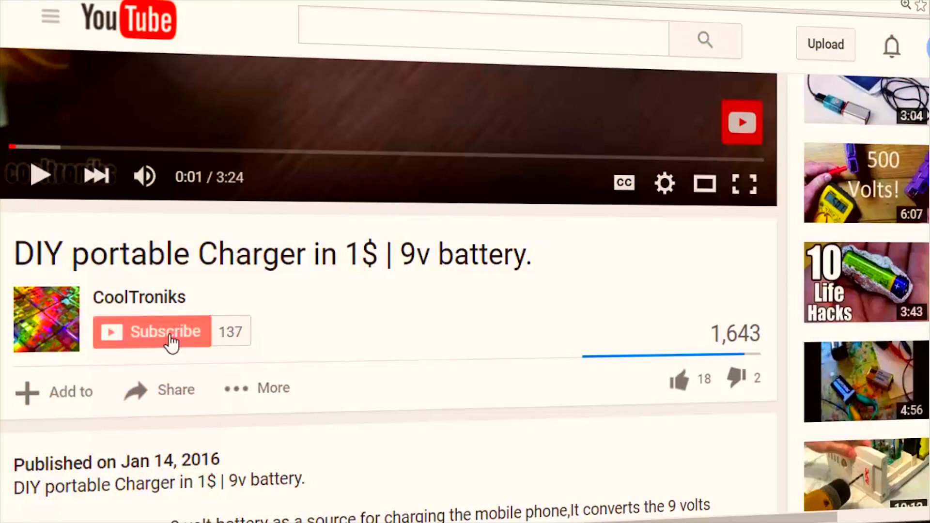
- Subscribe to the CoolTroniks channel and like the DIY portable charger video
click(165, 331)
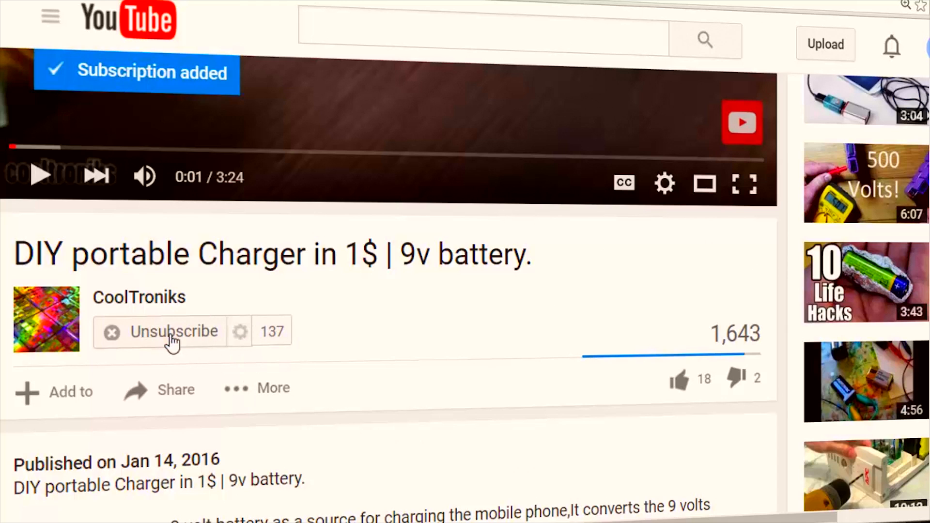
mouse_move(679, 383)
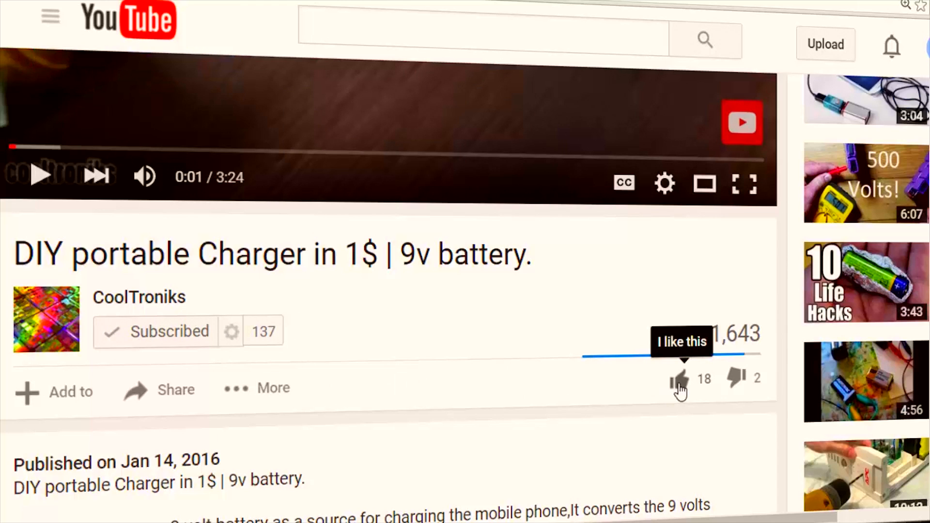
click(680, 380)
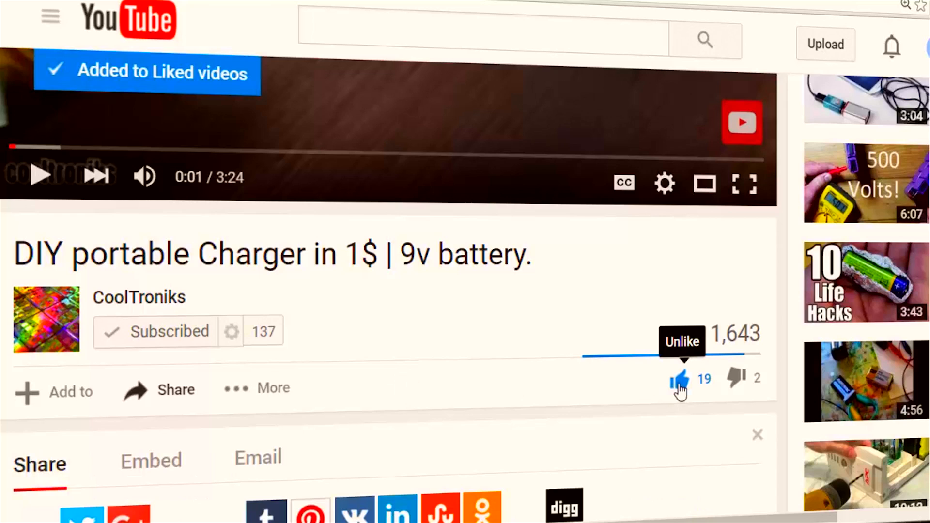